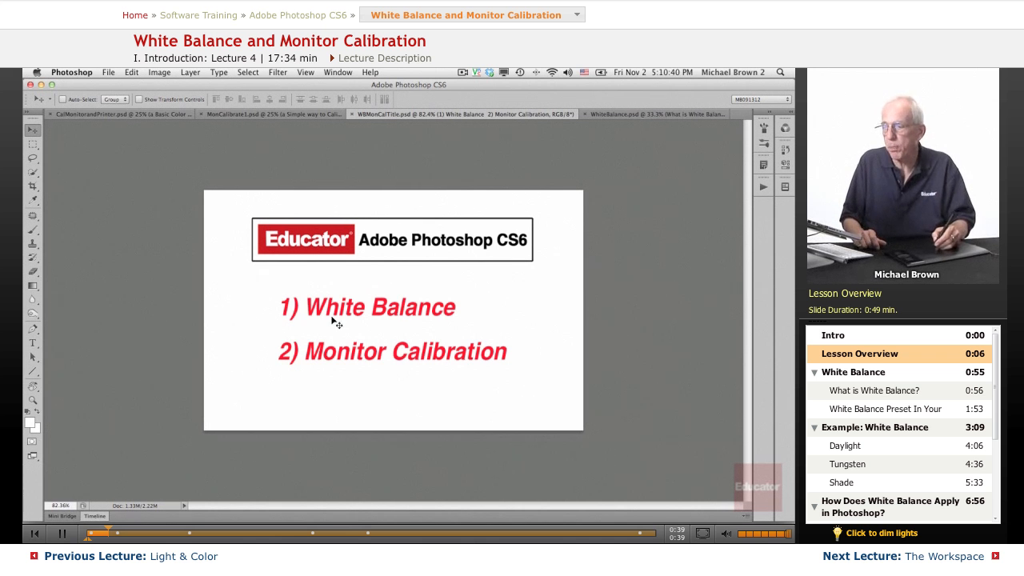
{"action": "mouse_move", "coordinate": [307, 294]}
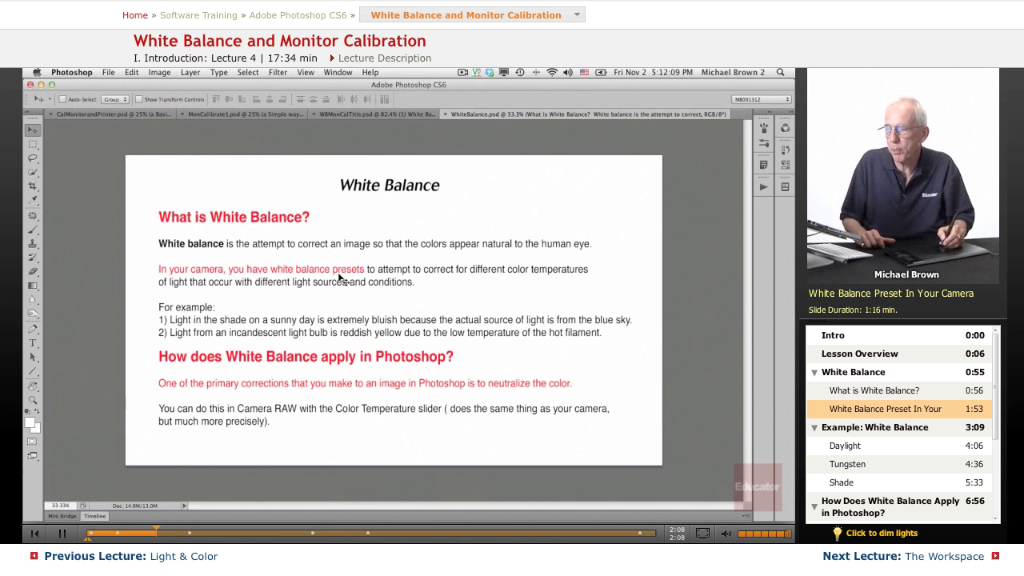
{"action": "mouse_move", "coordinate": [560, 293]}
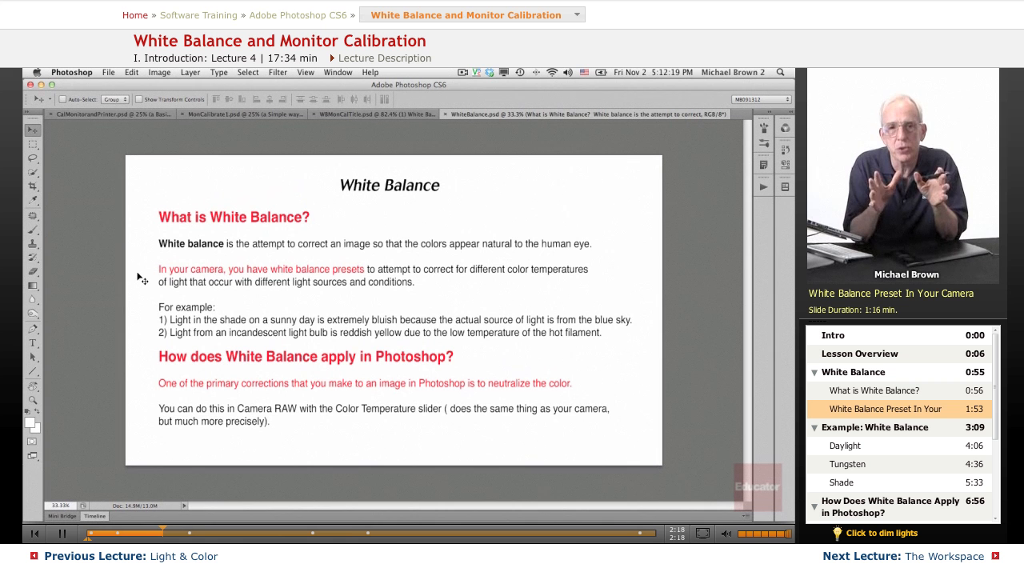
{"action": "mouse_move", "coordinate": [189, 336]}
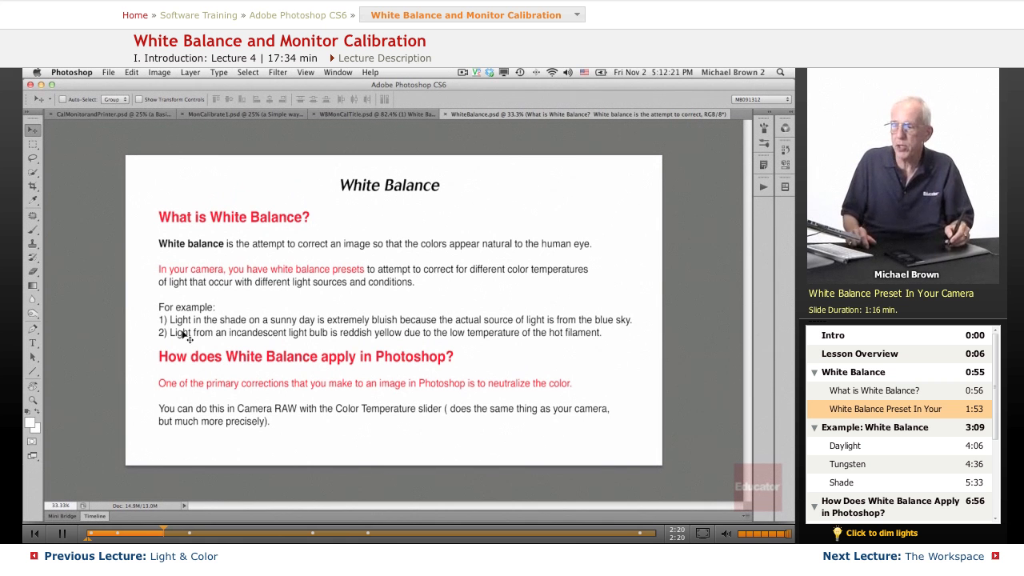